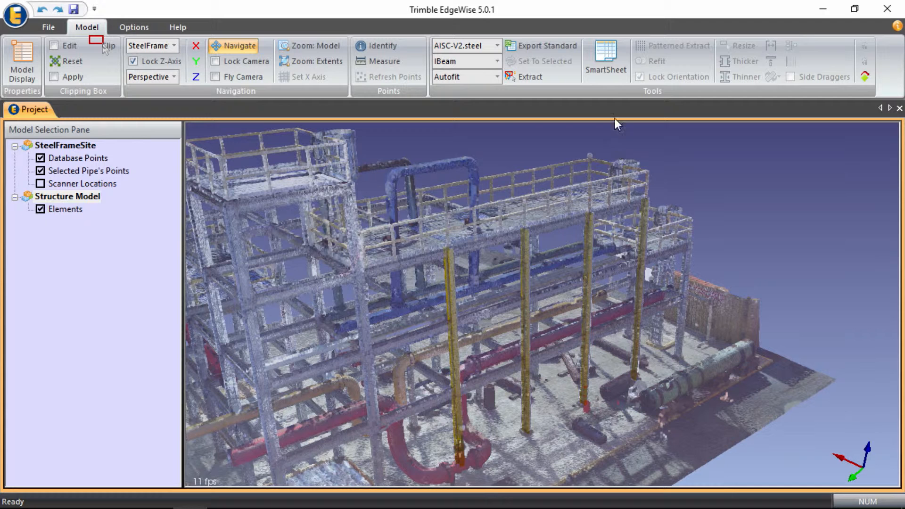
pyautogui.moveTo(605, 61)
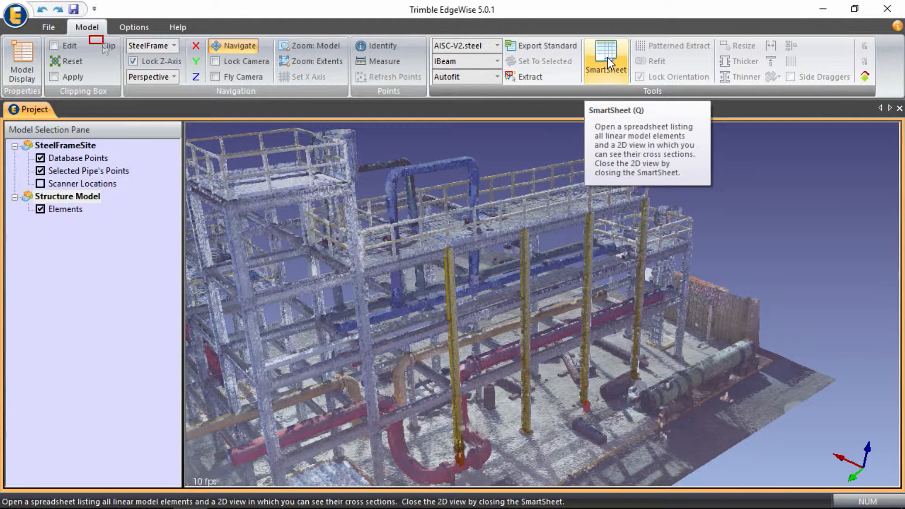
# Step: Bring up the SmartSheet of linear model elements and move its window slightly aside
pyautogui.click(605, 57)
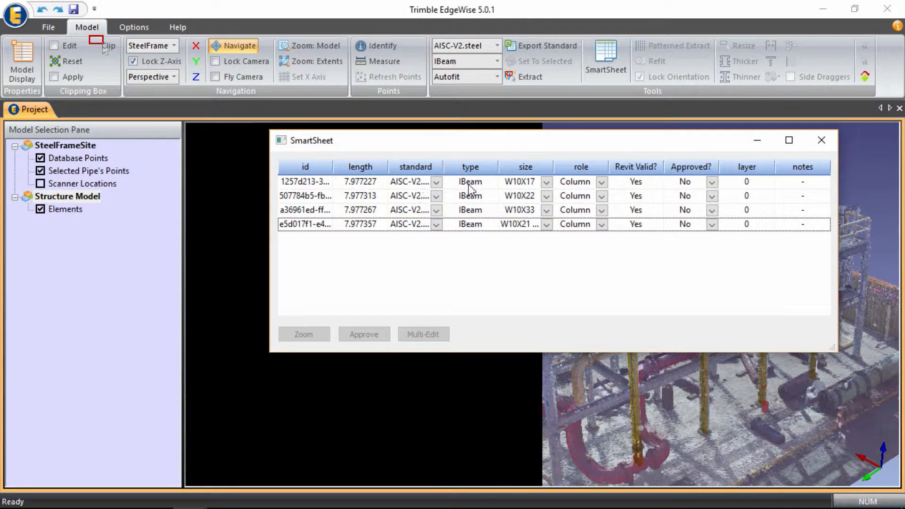
pyautogui.moveTo(589, 233)
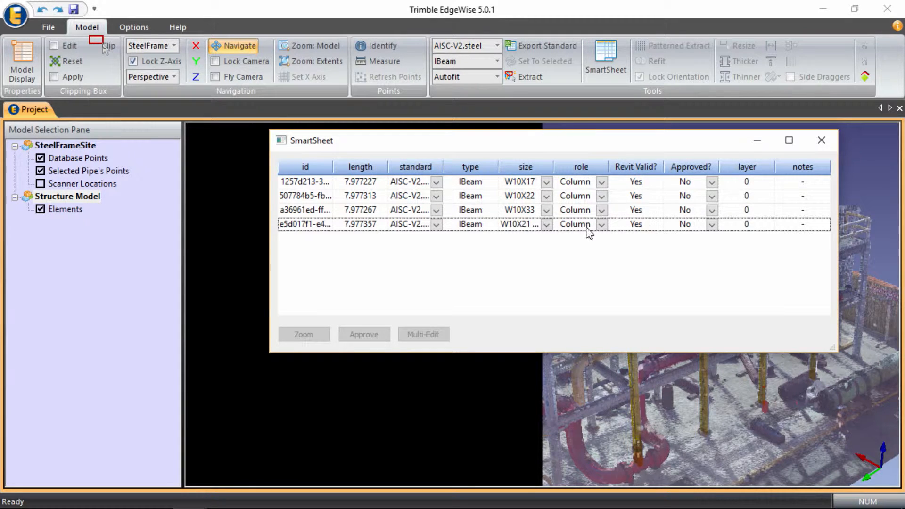
pyautogui.moveTo(597, 185)
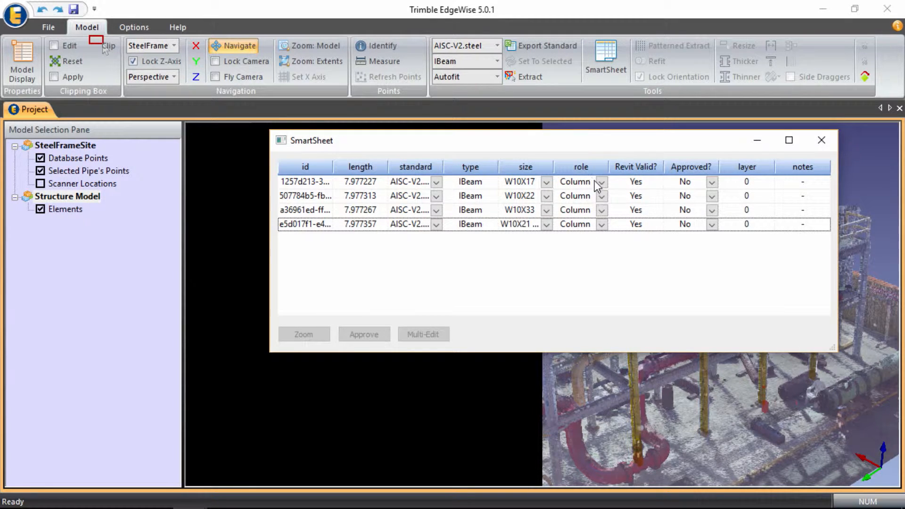
pyautogui.moveTo(648, 171)
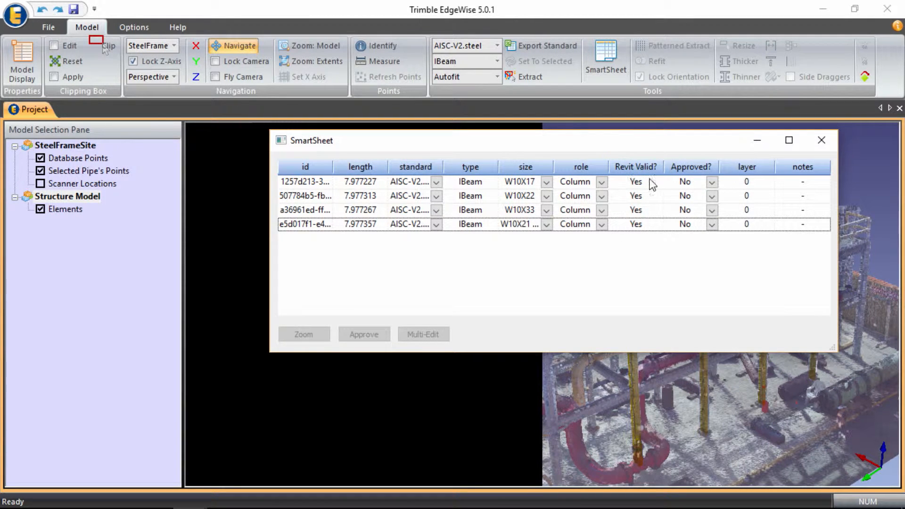
pyautogui.moveTo(674, 228)
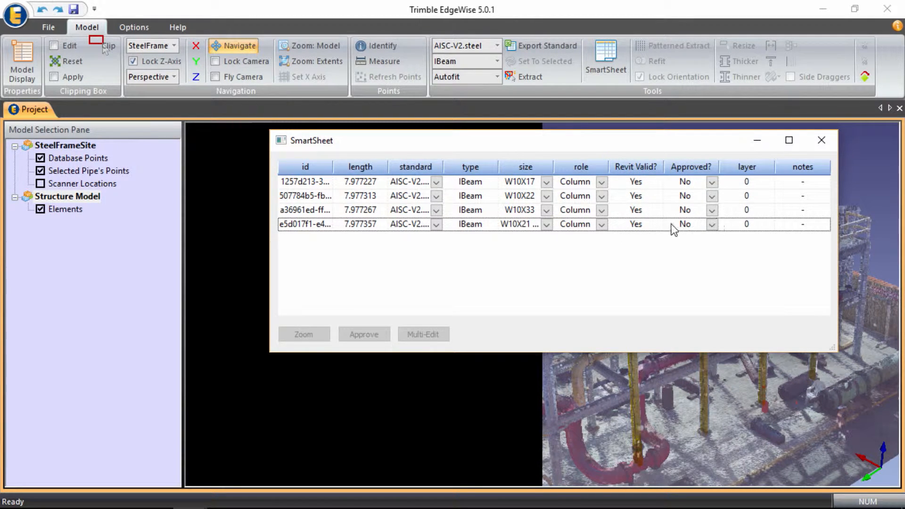
pyautogui.moveTo(709, 182)
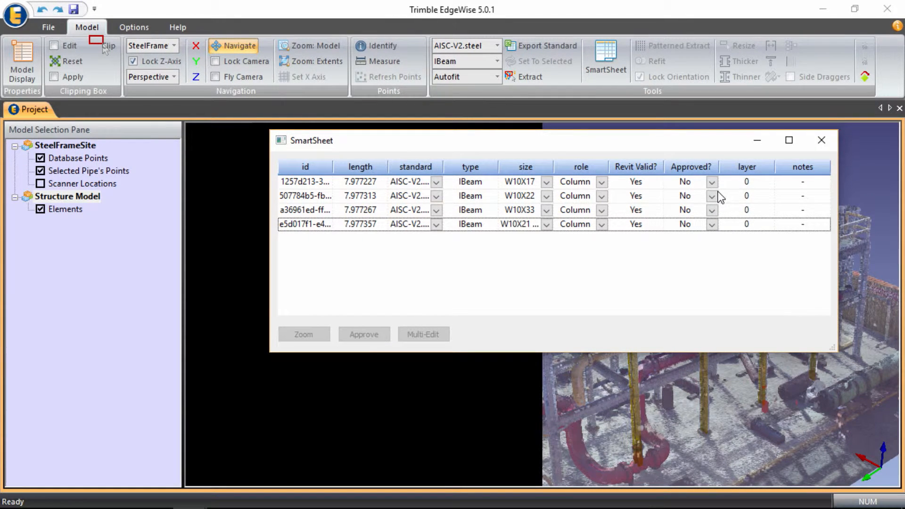
pyautogui.moveTo(789, 182)
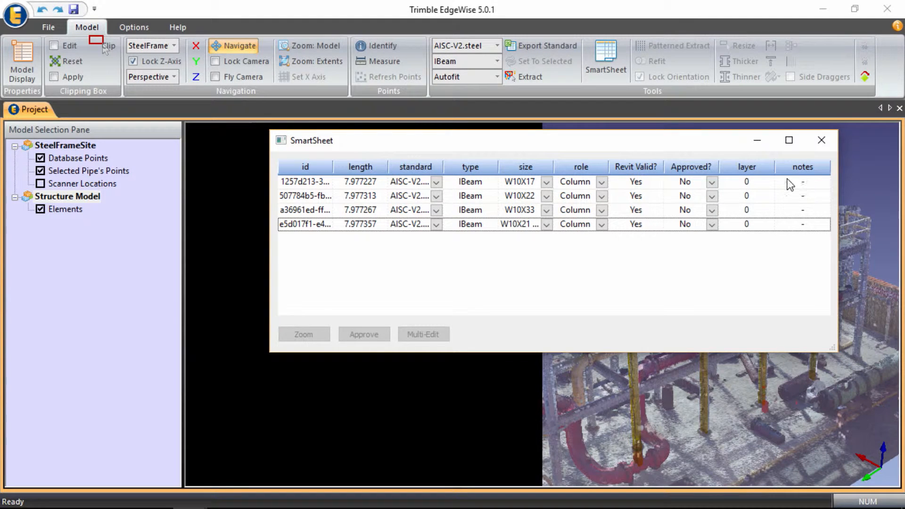
pyautogui.moveTo(316, 140); pyautogui.dragTo(356, 142)
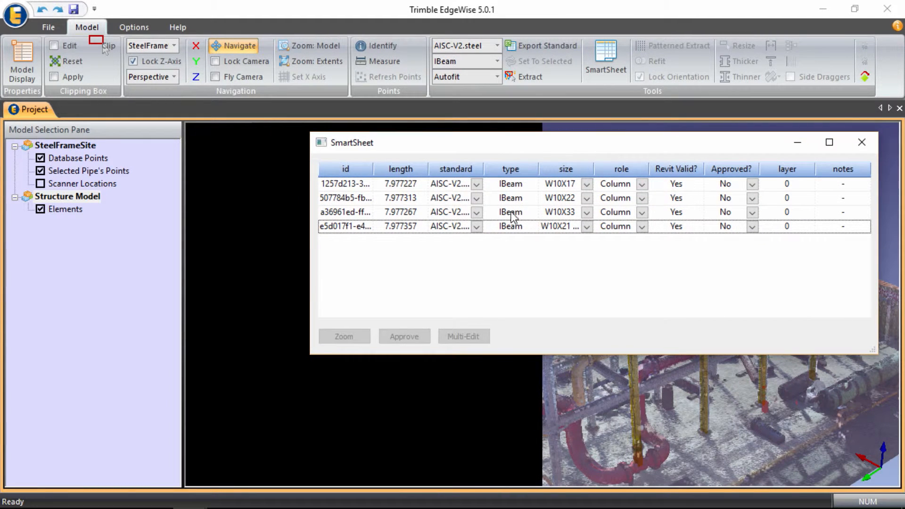
# Step: Select the first column, view its cross section, and set its size to W10X22
pyautogui.click(345, 185)
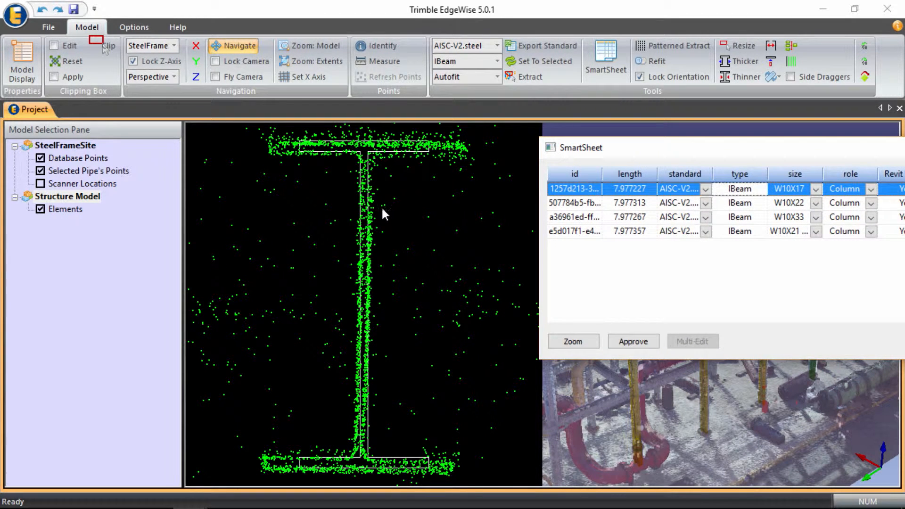
pyautogui.moveTo(439, 158)
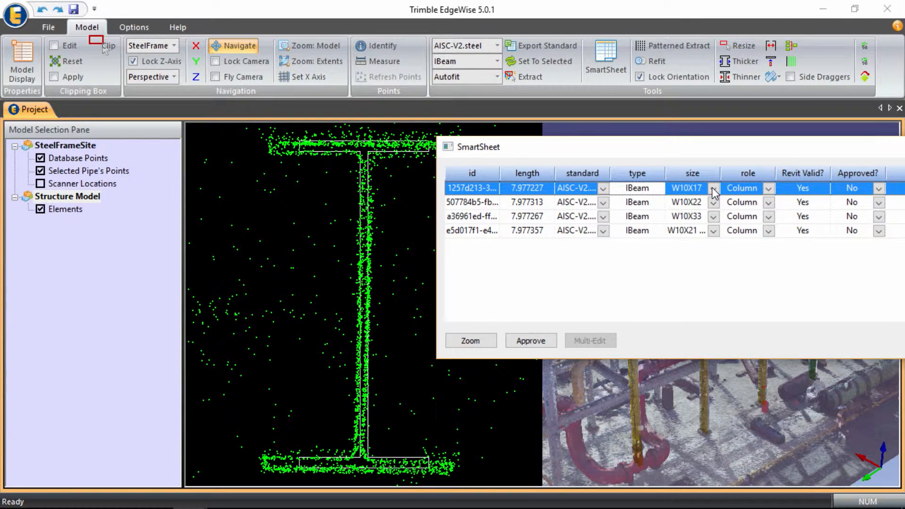
pyautogui.click(712, 188)
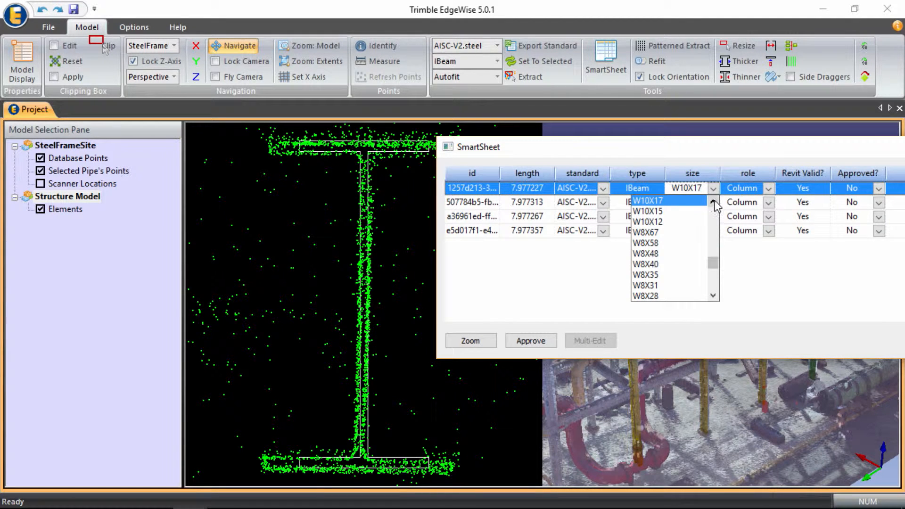
pyautogui.click(713, 199)
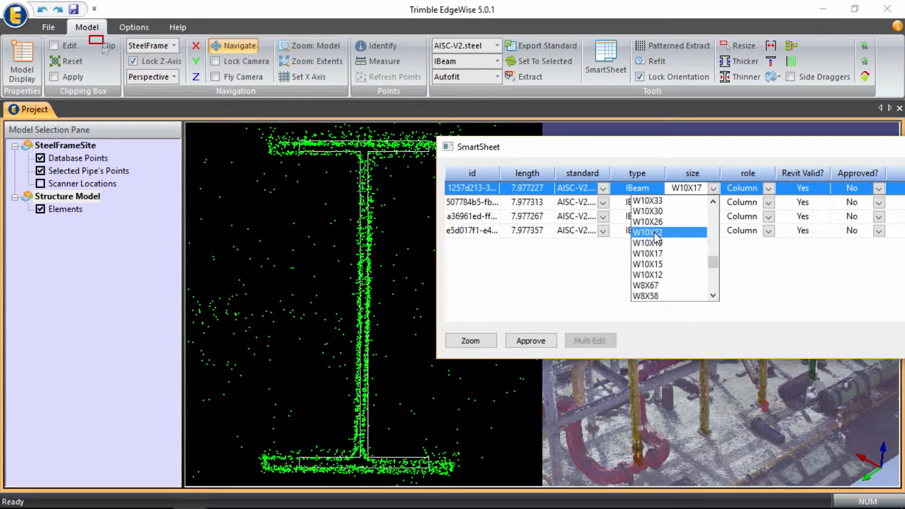
pyautogui.click(646, 232)
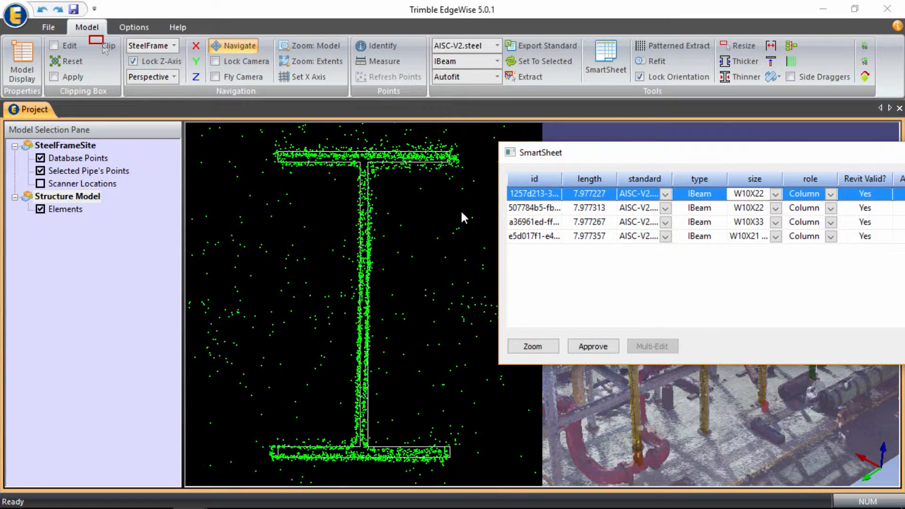
pyautogui.moveTo(734, 62)
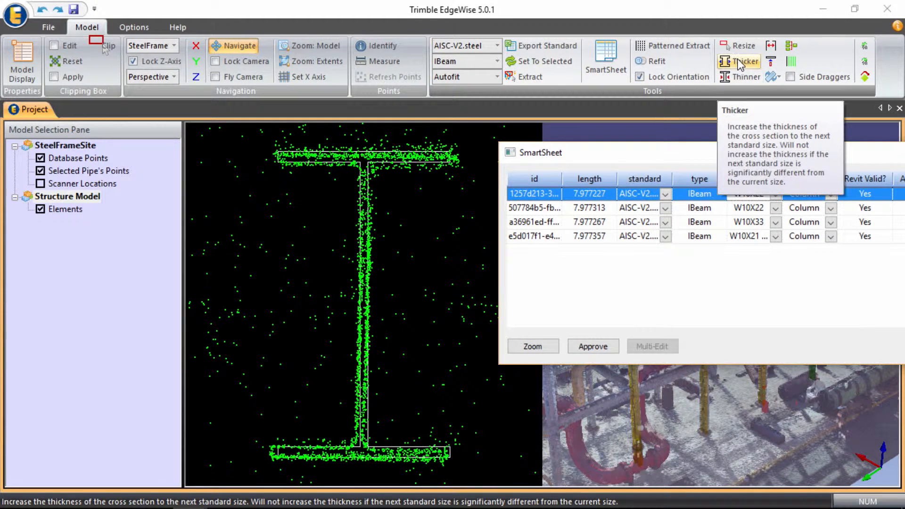
# Step: Step the first column through Thicker/Thinner until its size reads W10X26
pyautogui.click(724, 61)
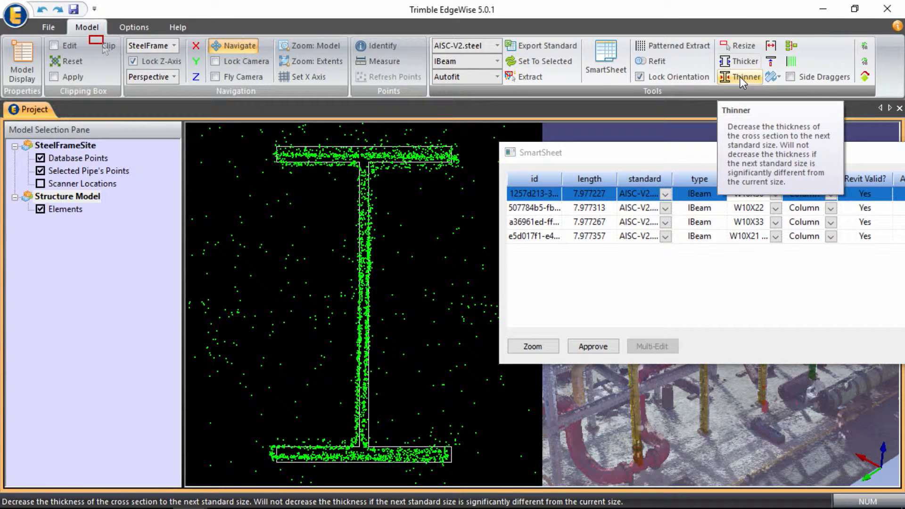
pyautogui.click(744, 77)
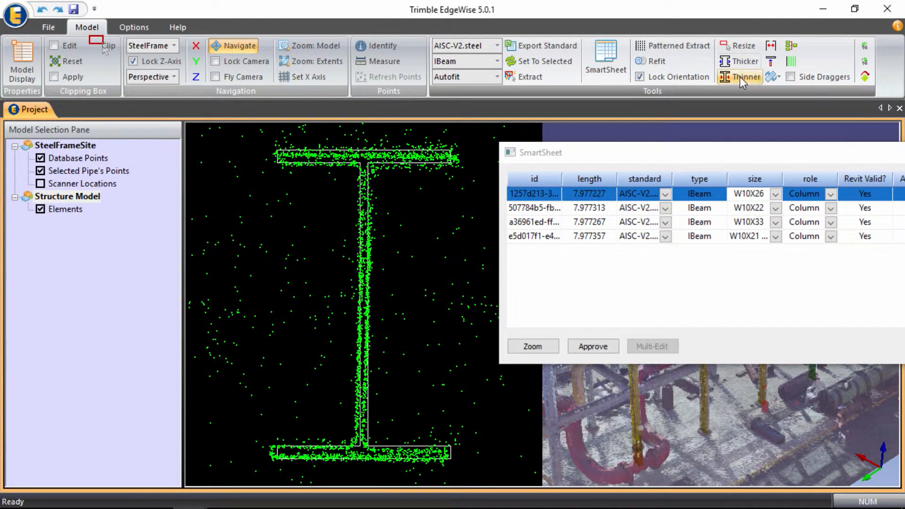
pyautogui.click(739, 45)
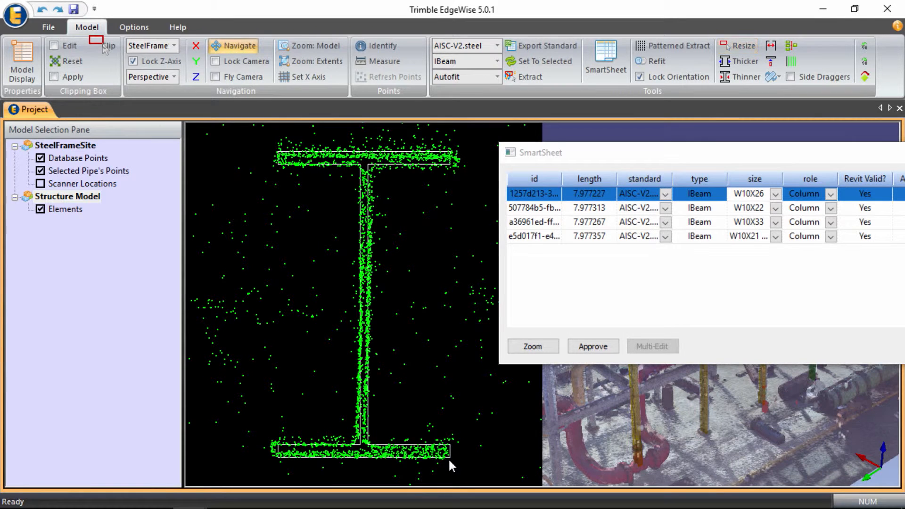
pyautogui.moveTo(376, 265)
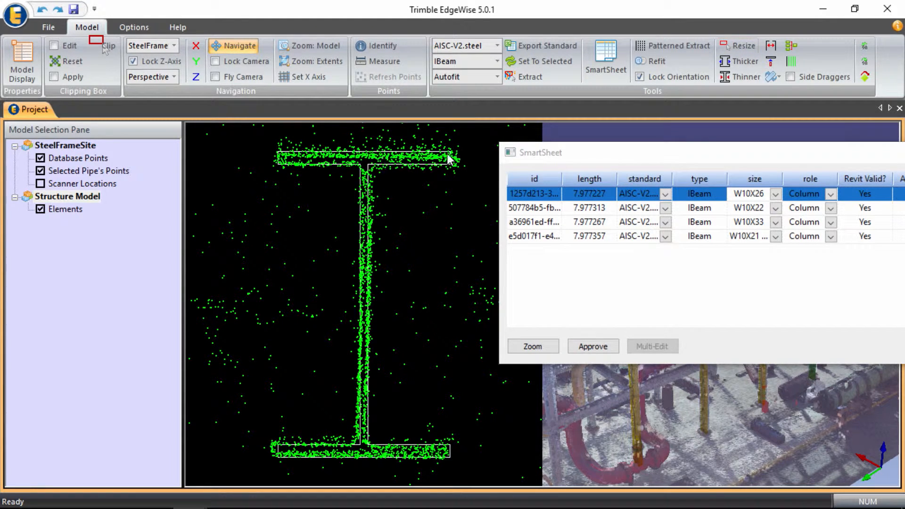
pyautogui.moveTo(425, 464)
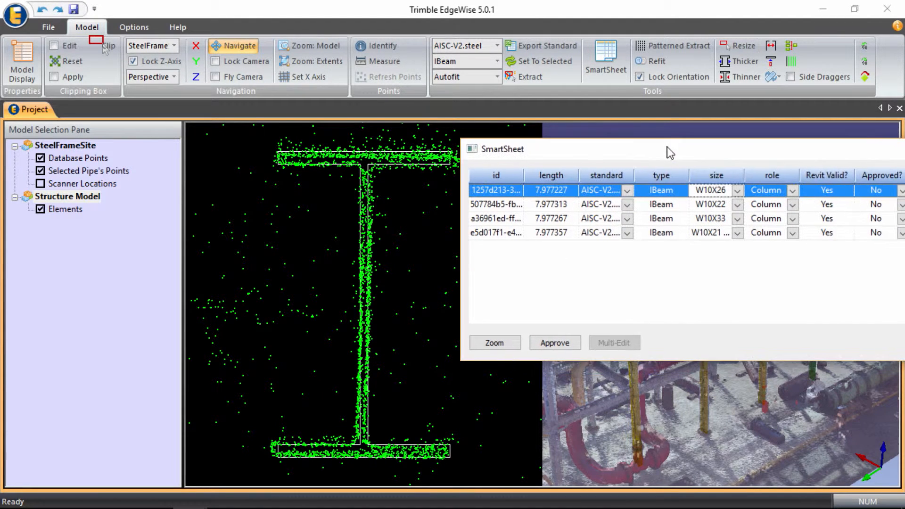
pyautogui.moveTo(669, 213)
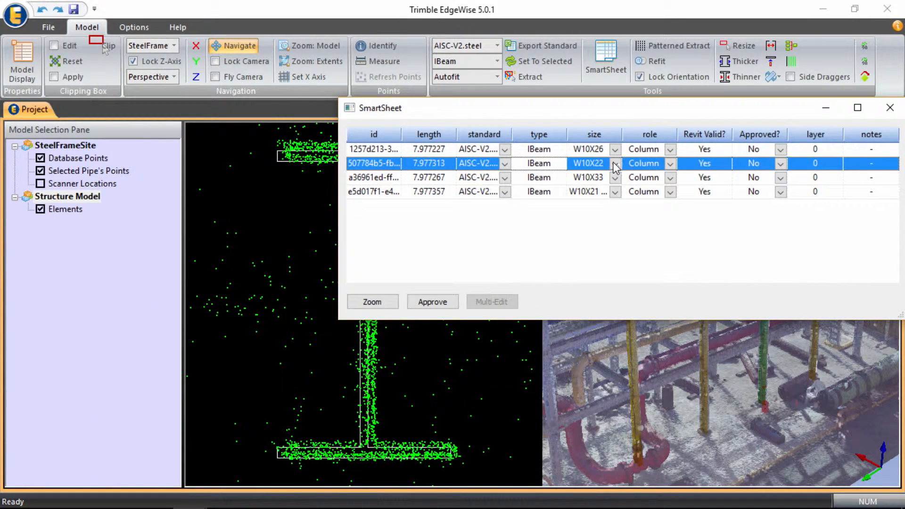
# Step: Change the remaining columns from W10X33 and W10X21 to W10X26 via their size dropdowns
pyautogui.click(615, 164)
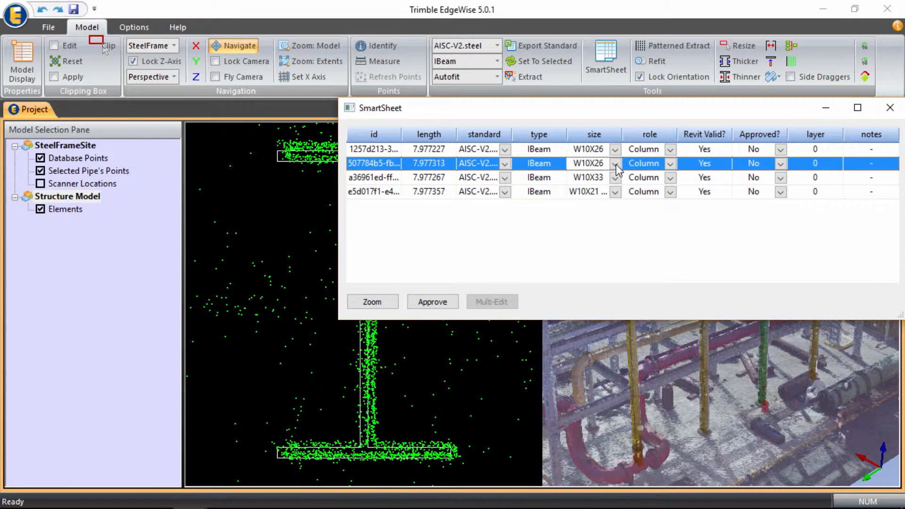
pyautogui.click(615, 177)
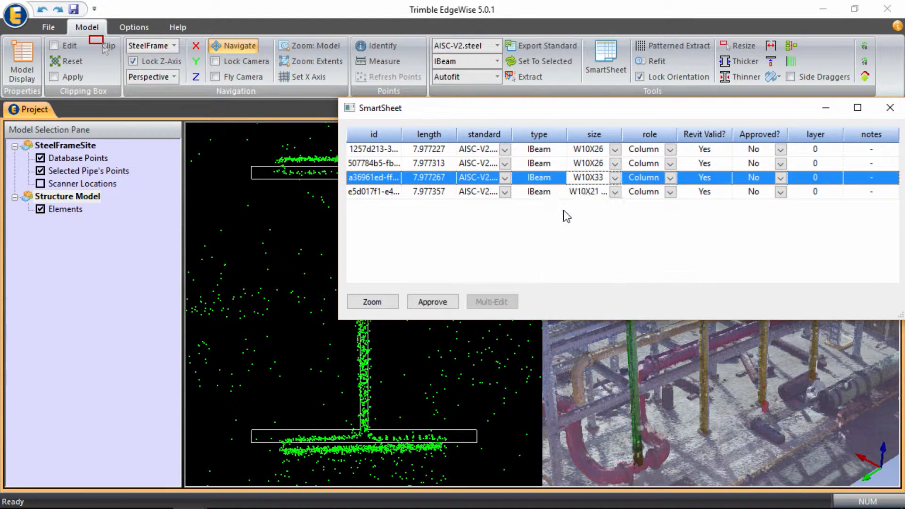
pyautogui.click(615, 191)
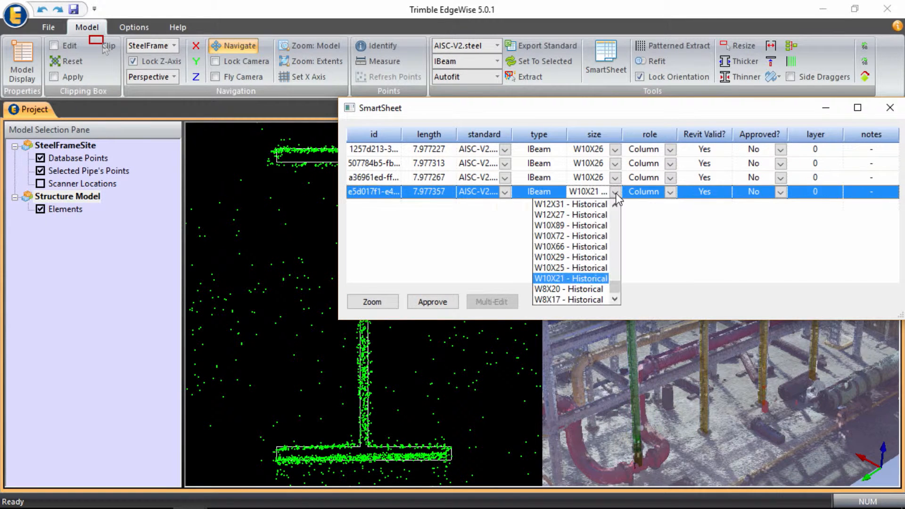
pyautogui.scroll(-3)
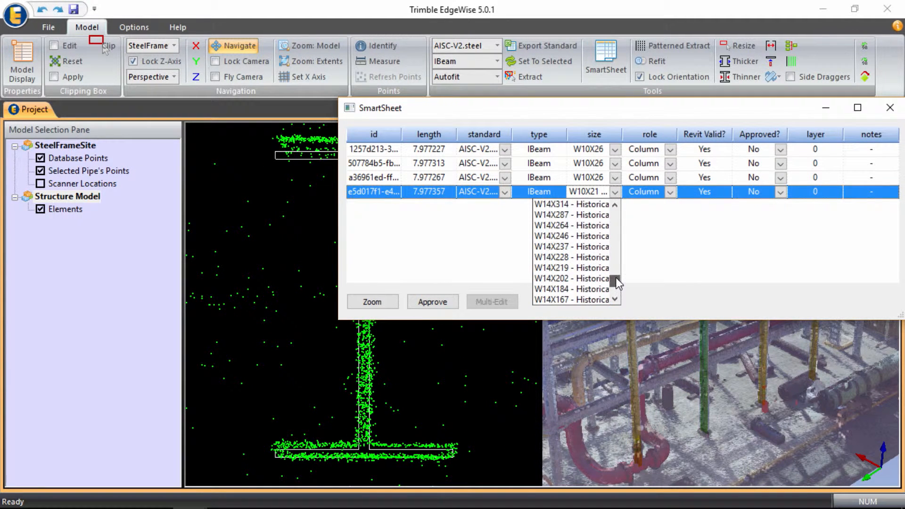
pyautogui.scroll(-3)
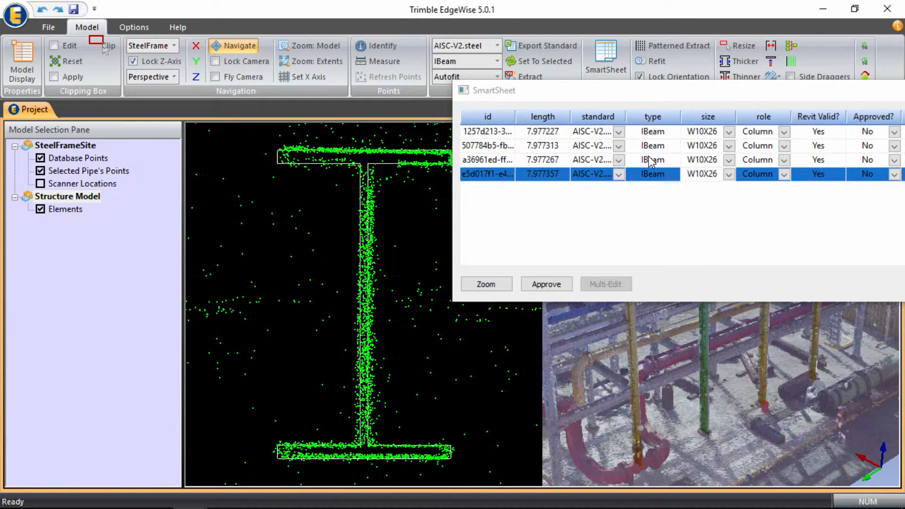
# Step: Inspect the third and second columns' cross sections against the scan points
pyautogui.click(653, 159)
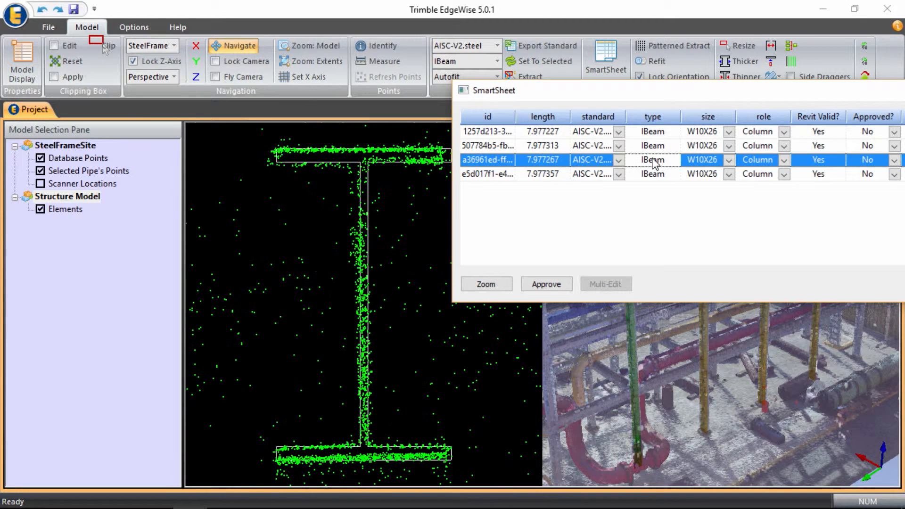
pyautogui.moveTo(375, 231)
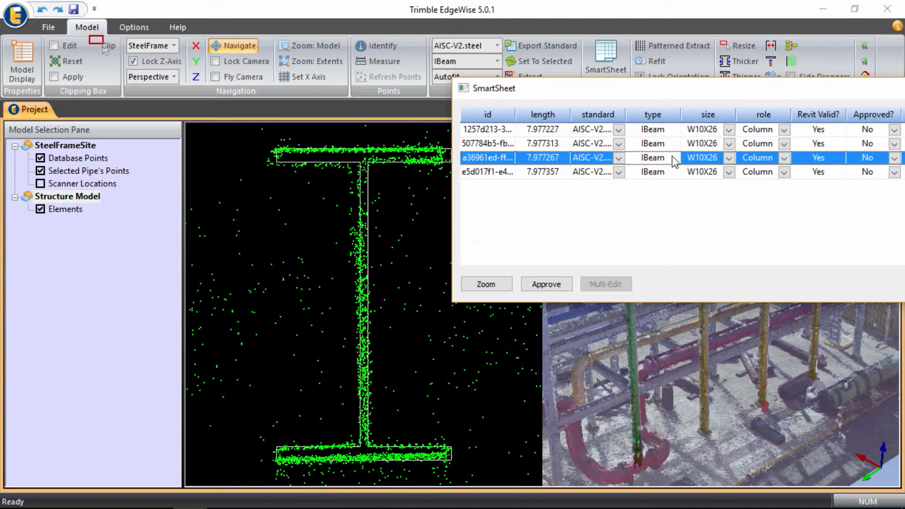
pyautogui.click(515, 143)
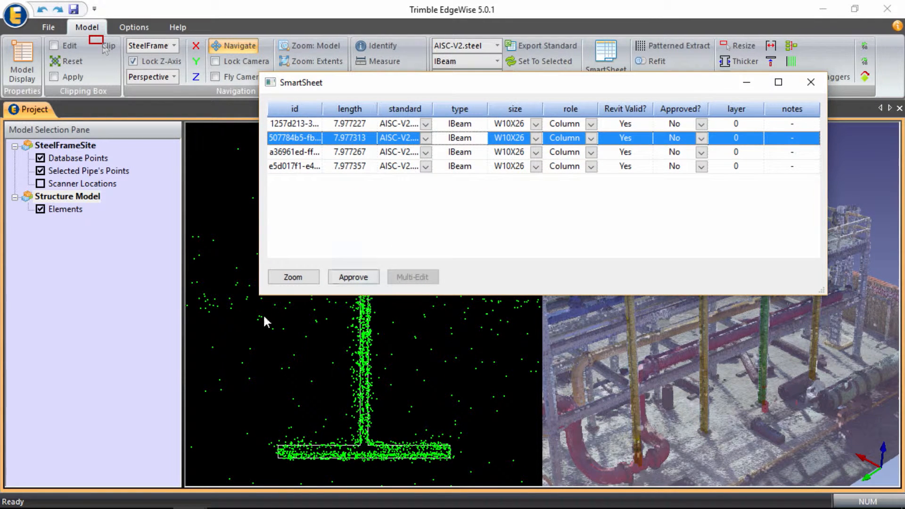
pyautogui.moveTo(357, 330)
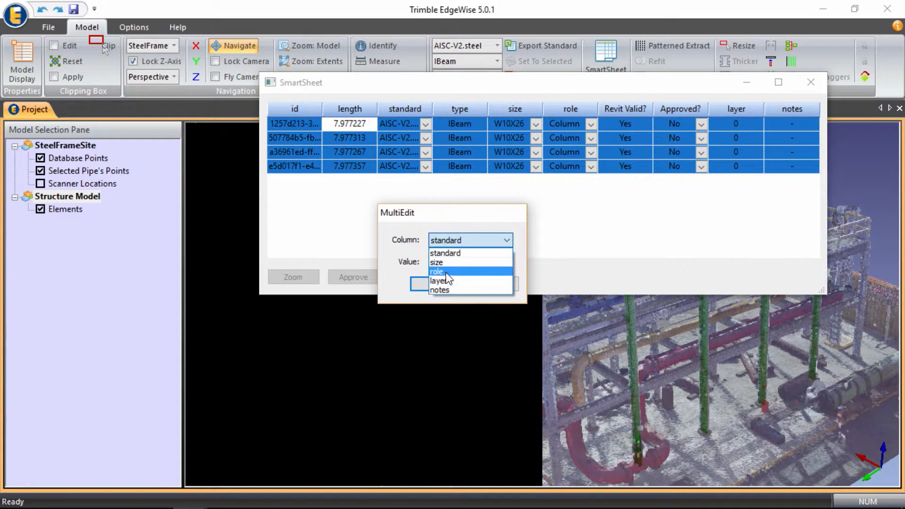
# Step: Bulk-edit the layer field of all four columns to Column
pyautogui.click(438, 281)
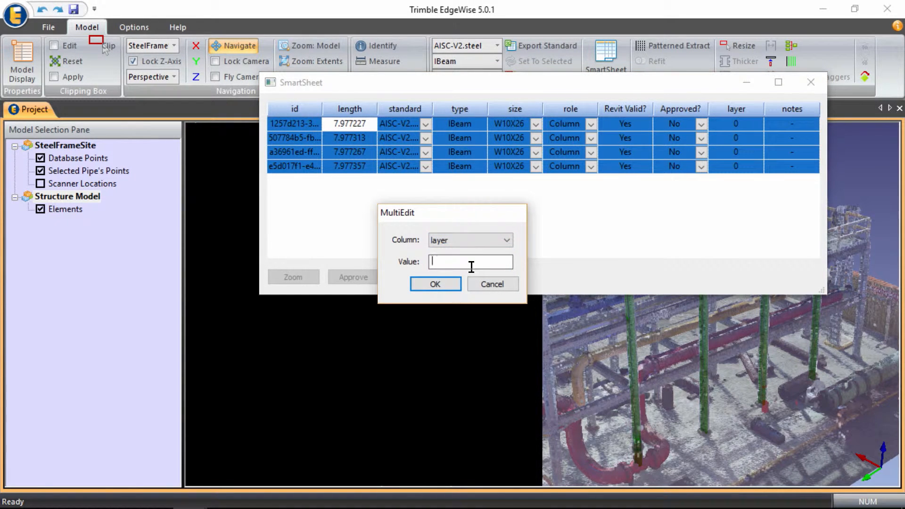
pyautogui.write('Colum')
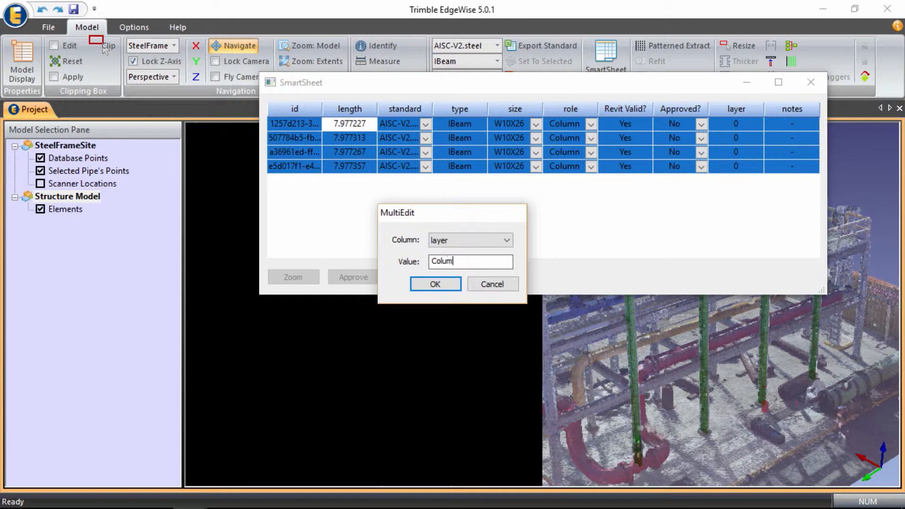
pyautogui.write('n')
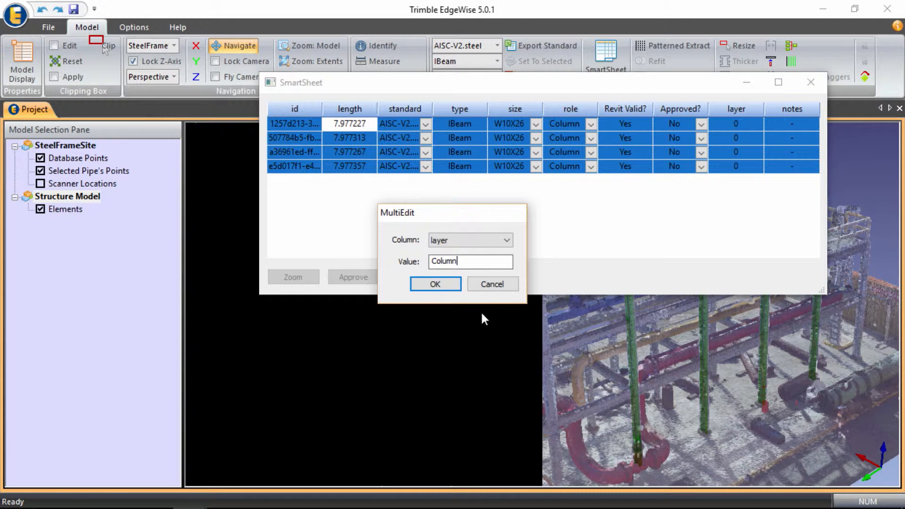
pyautogui.click(435, 283)
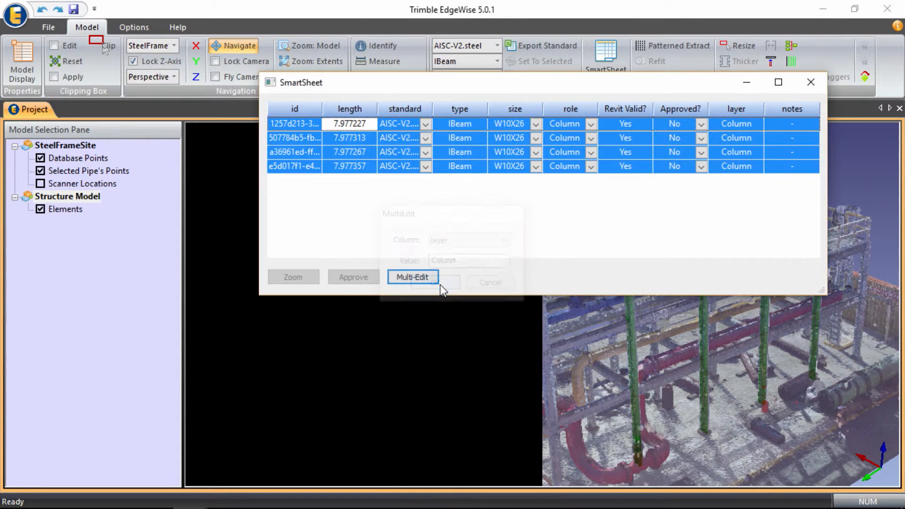
# Step: Bulk-edit the notes field of all four columns to CLH
pyautogui.click(413, 277)
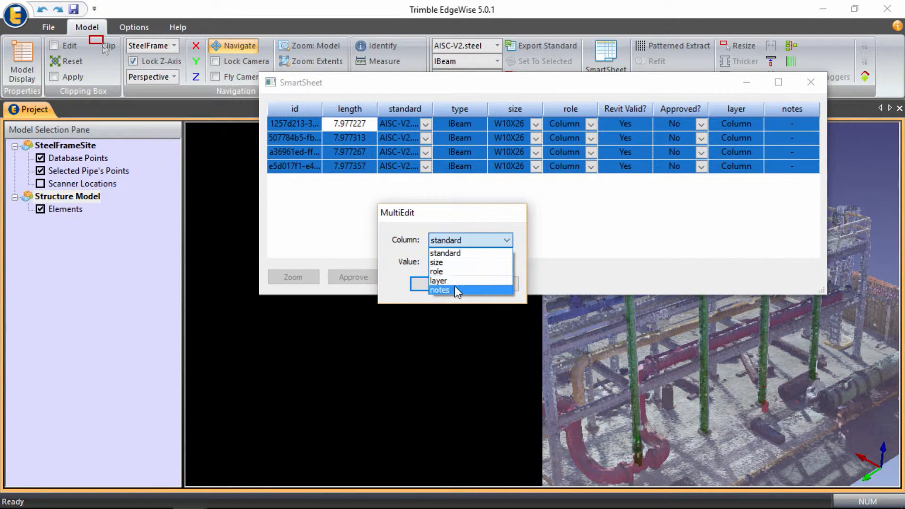
pyautogui.click(439, 290)
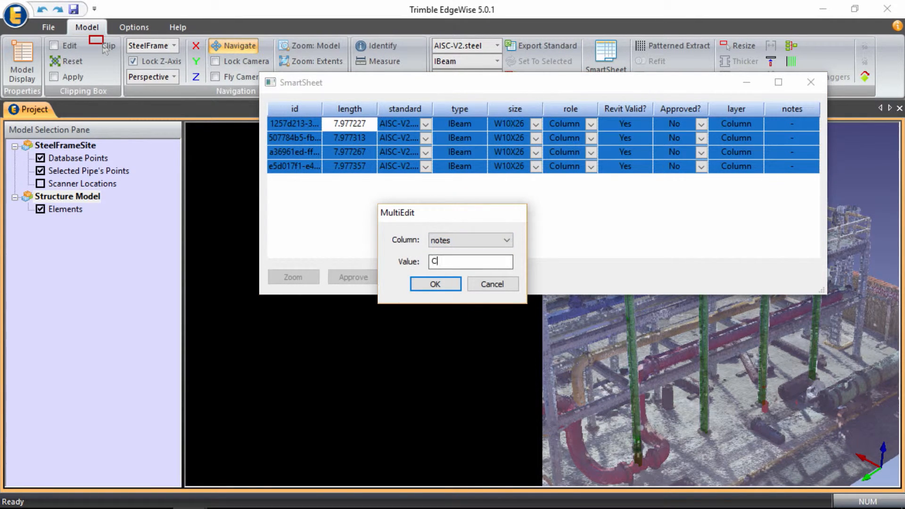
pyautogui.write('LH')
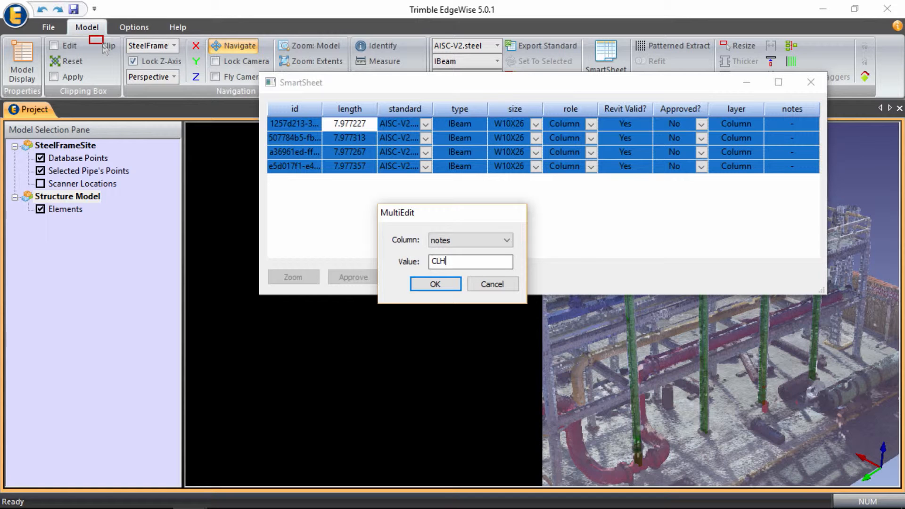
pyautogui.moveTo(507, 219)
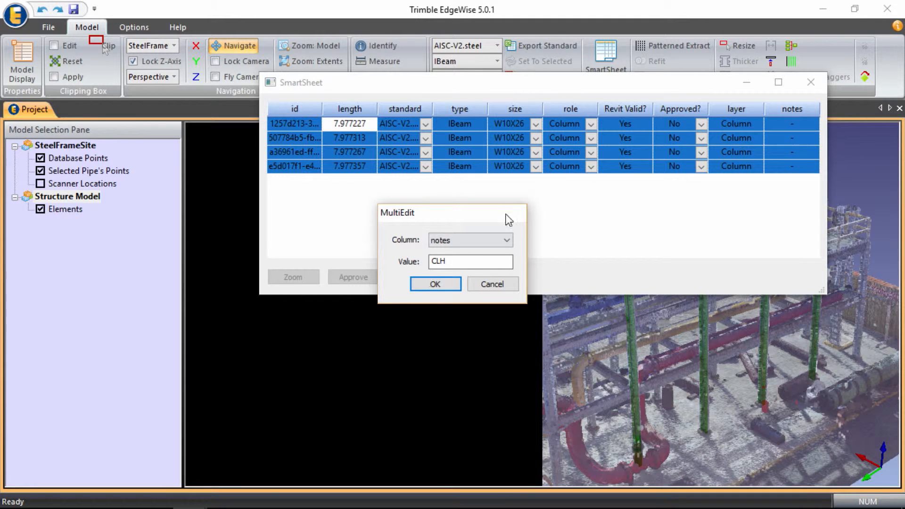
pyautogui.click(436, 284)
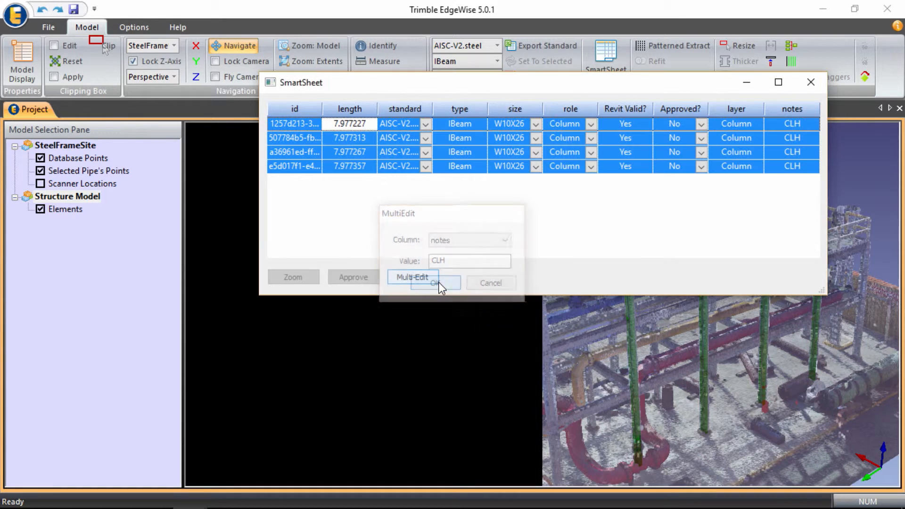
pyautogui.click(437, 283)
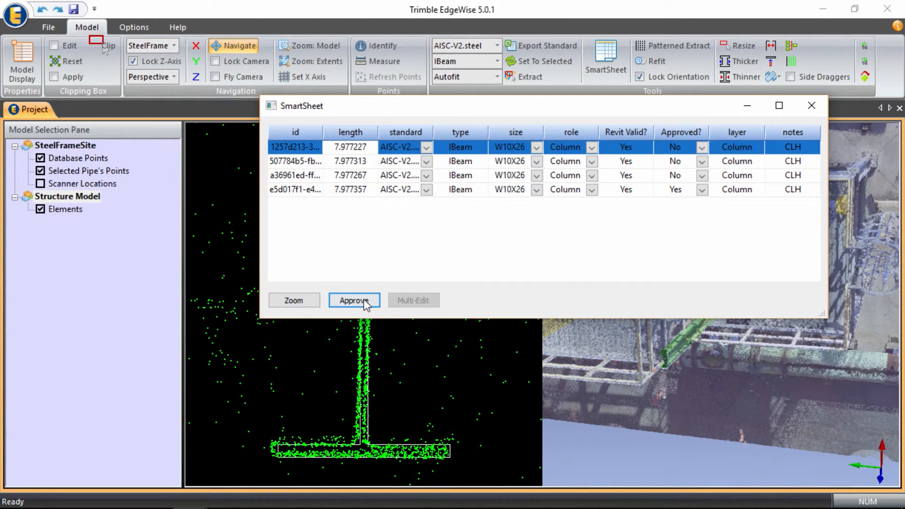
# Step: Approve the remaining unapproved columns so every row shows Yes
pyautogui.click(354, 300)
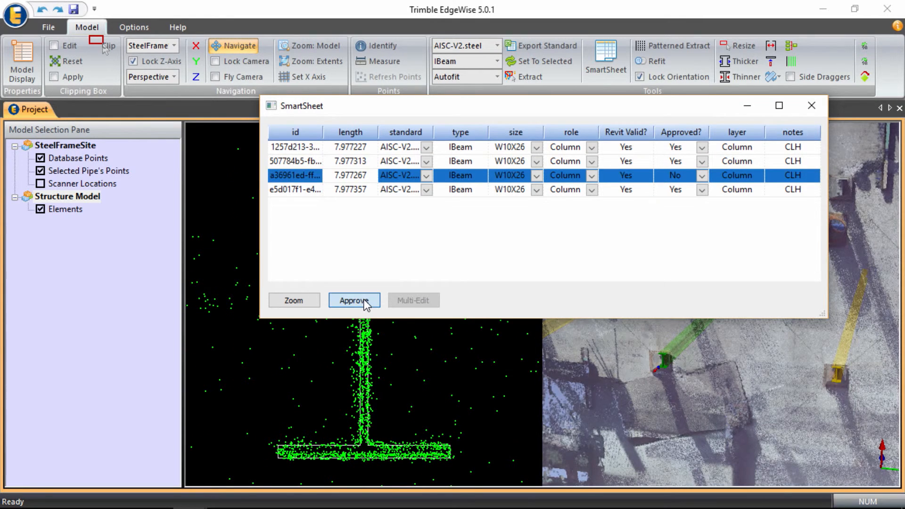
pyautogui.click(354, 300)
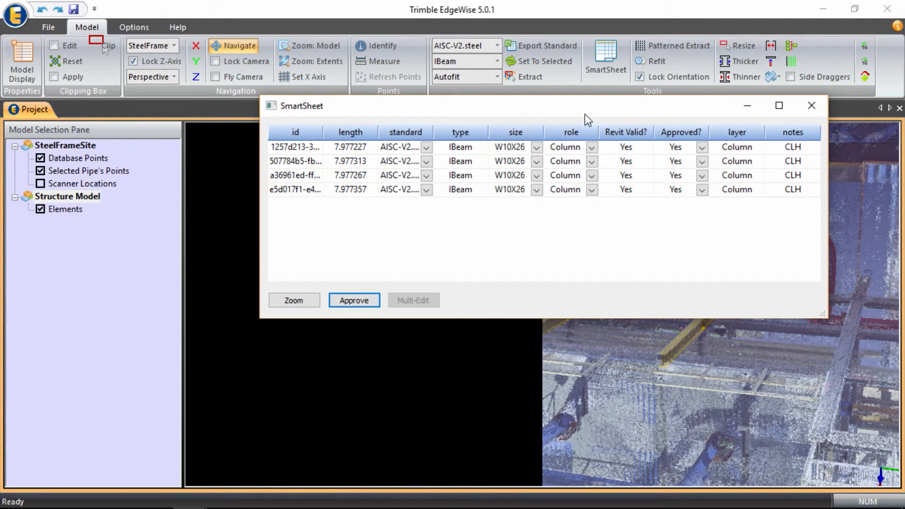